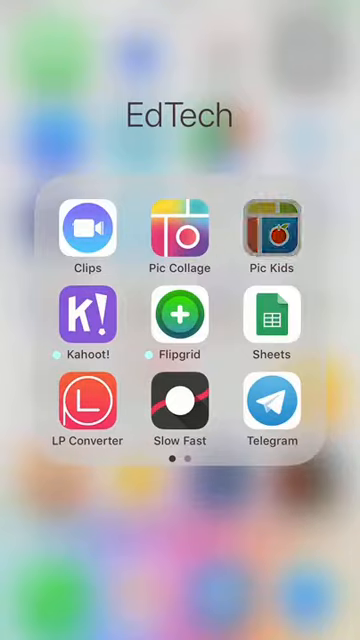
# Step: Launch Pic Kids from the EdTech folder to a blank collage
pyautogui.click(179, 237)
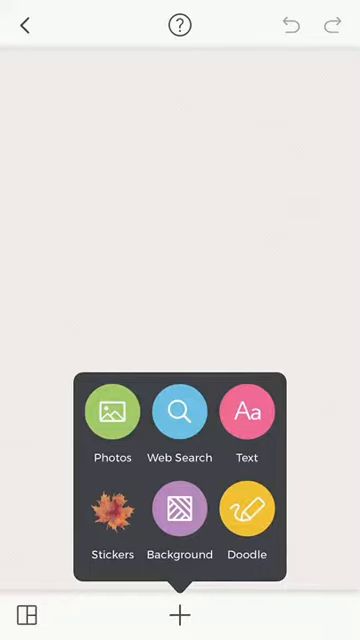
# Step: Add a 'Magnetic' text heading at the top left of the canvas
pyautogui.click(246, 415)
pyautogui.write('Magnetic')
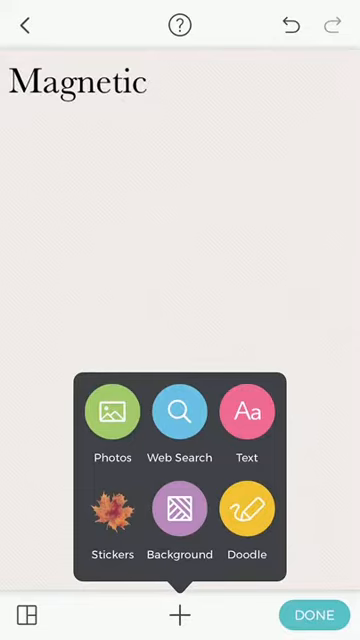
# Step: Add a 'Non-magnetic' text heading beside 'Magnetic'
pyautogui.click(246, 412)
pyautogui.write('Non-')
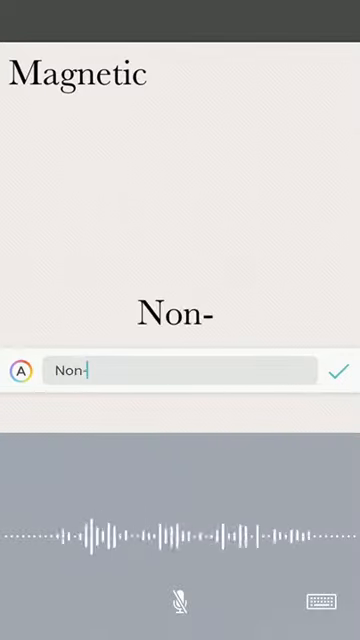
pyautogui.click(180, 615)
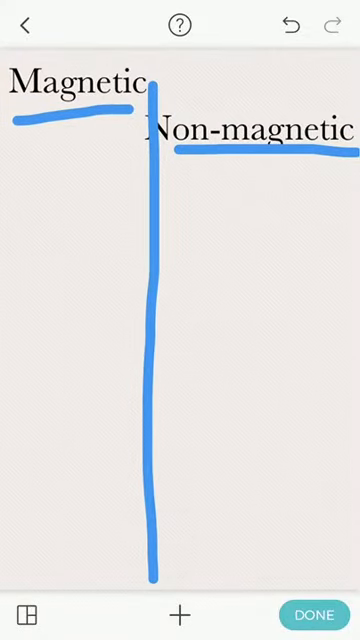
# Step: Finish the blue doodled T-chart lines and return to the add-content menu
pyautogui.click(180, 613)
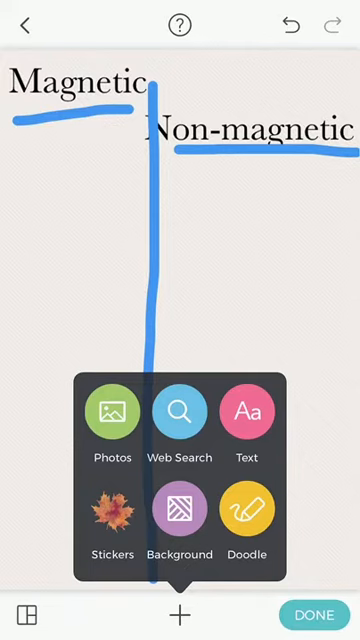
# Step: Take a camera photo of the metal tumbler and place it under Magnetic
pyautogui.click(111, 413)
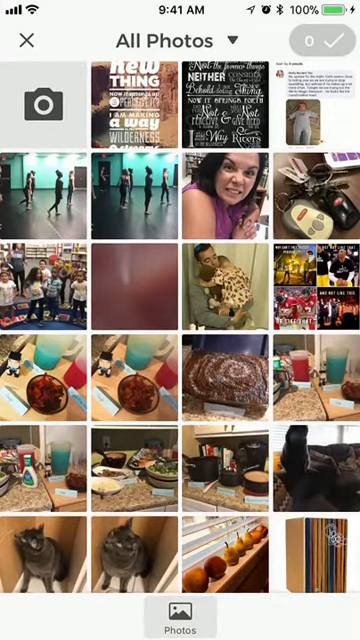
pyautogui.click(36, 103)
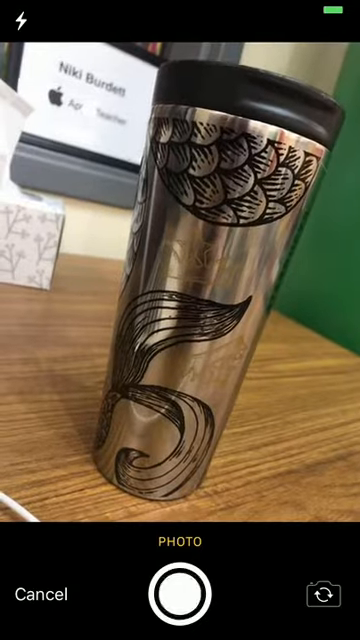
pyautogui.click(180, 608)
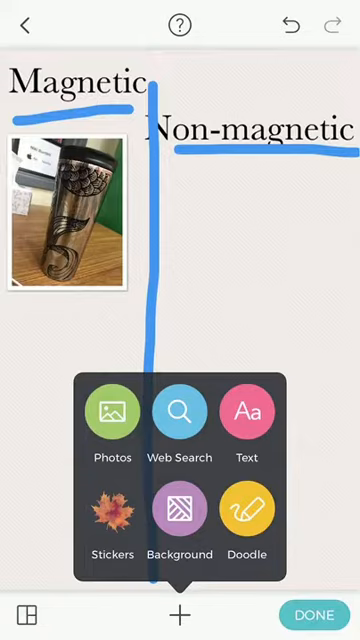
# Step: Snap a camera photo of the computer mouse for the Non-magnetic column
pyautogui.click(112, 410)
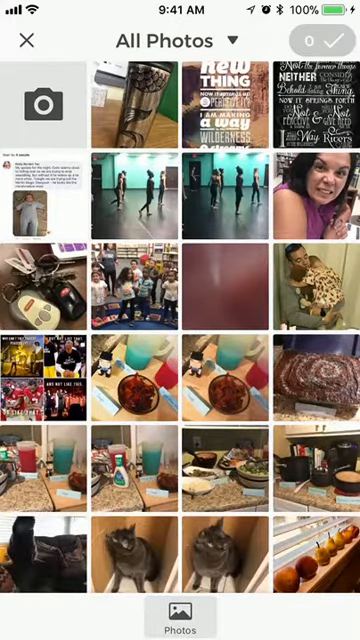
pyautogui.click(45, 107)
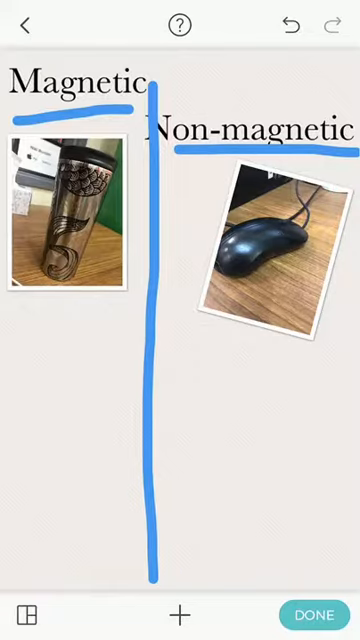
# Step: Finish the T-chart collage and save it to the photo library
pyautogui.click(312, 610)
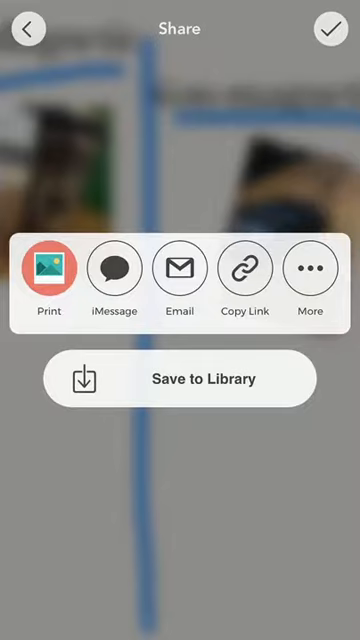
pyautogui.click(180, 377)
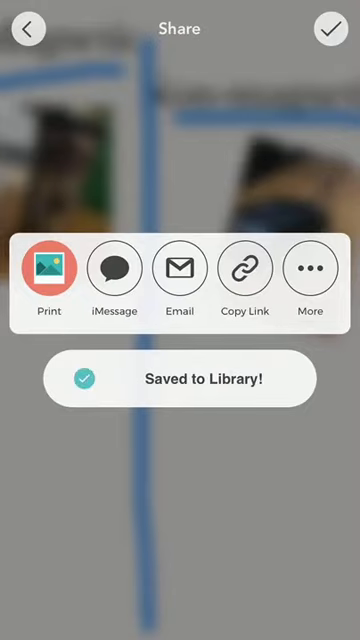